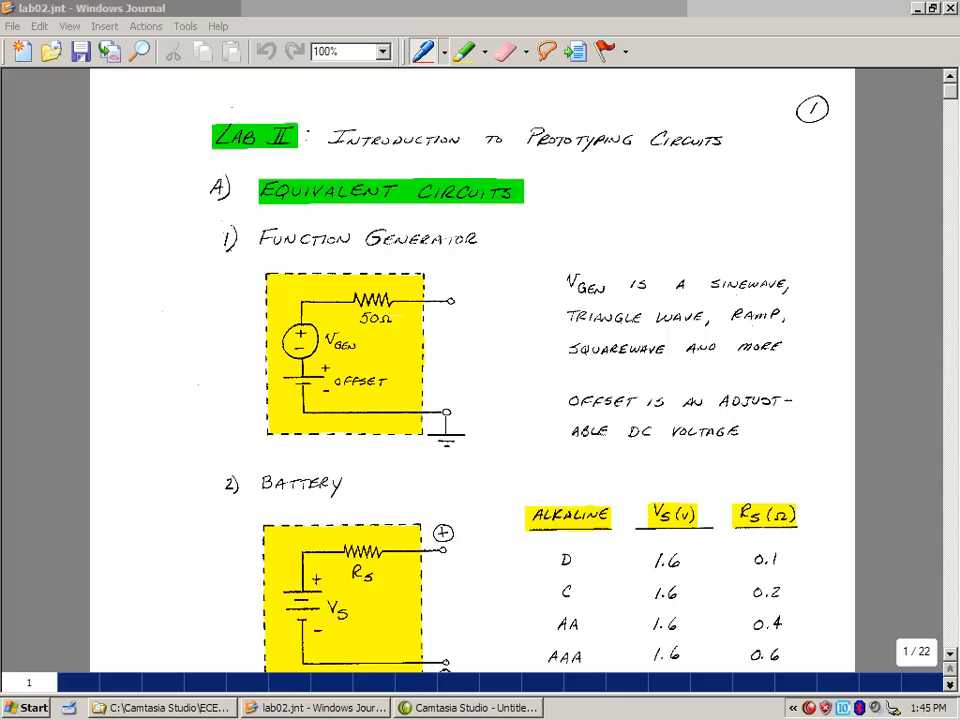
# Step: Scroll the Lab 2 notes down to the Function Generator and Battery equivalent circuits
pyautogui.scroll(-3)
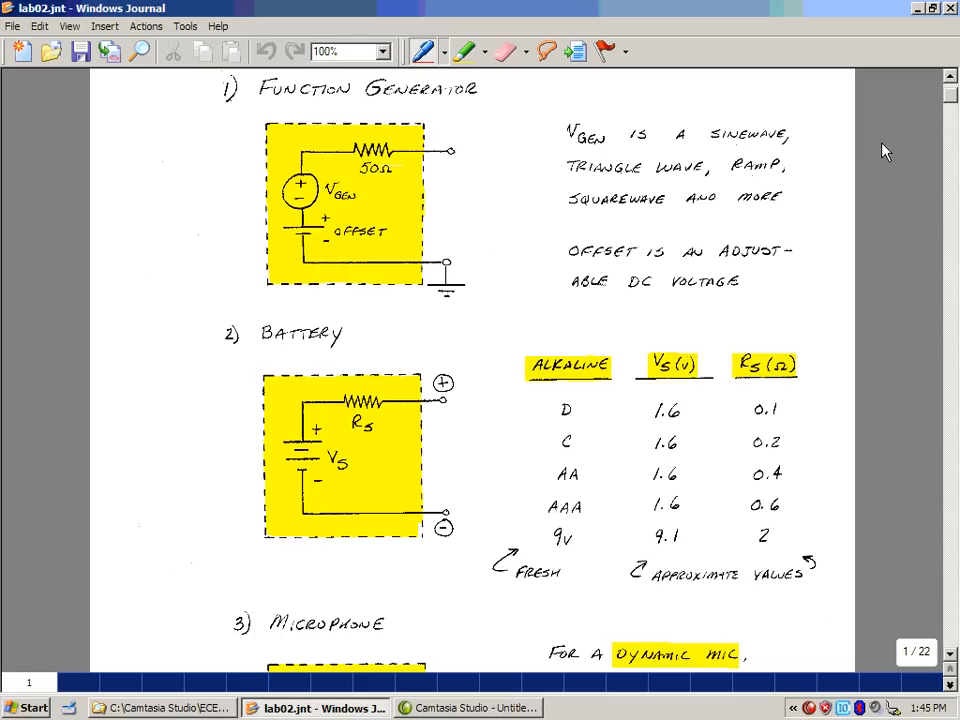
pyautogui.click(340, 384)
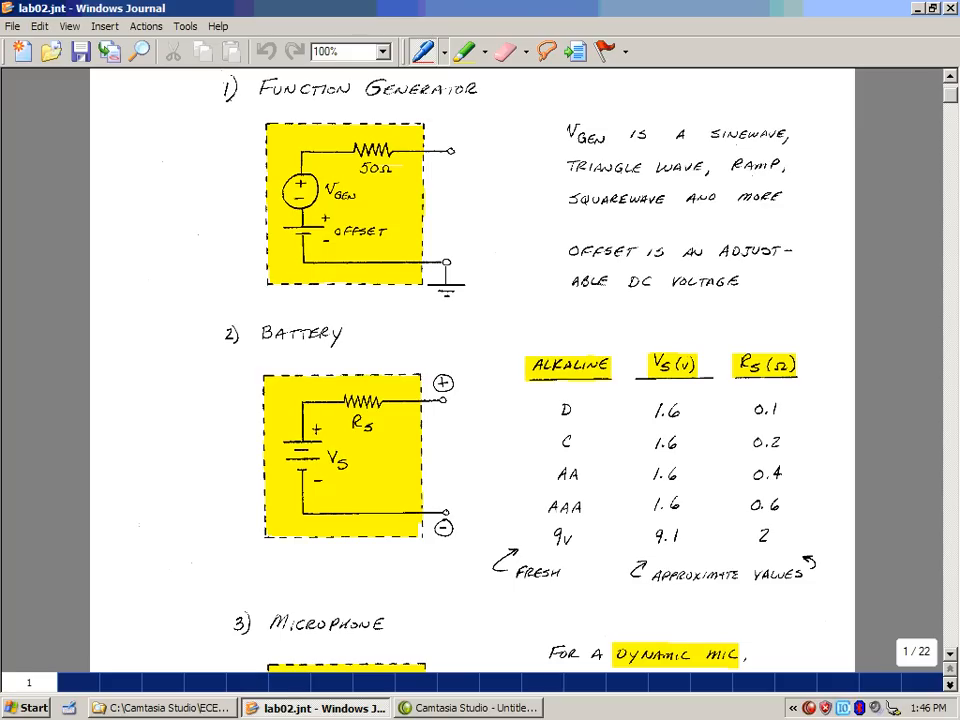
# Step: Scroll to the microphone source notes and note 10KΩ by the start of page 2
pyautogui.scroll(-3)
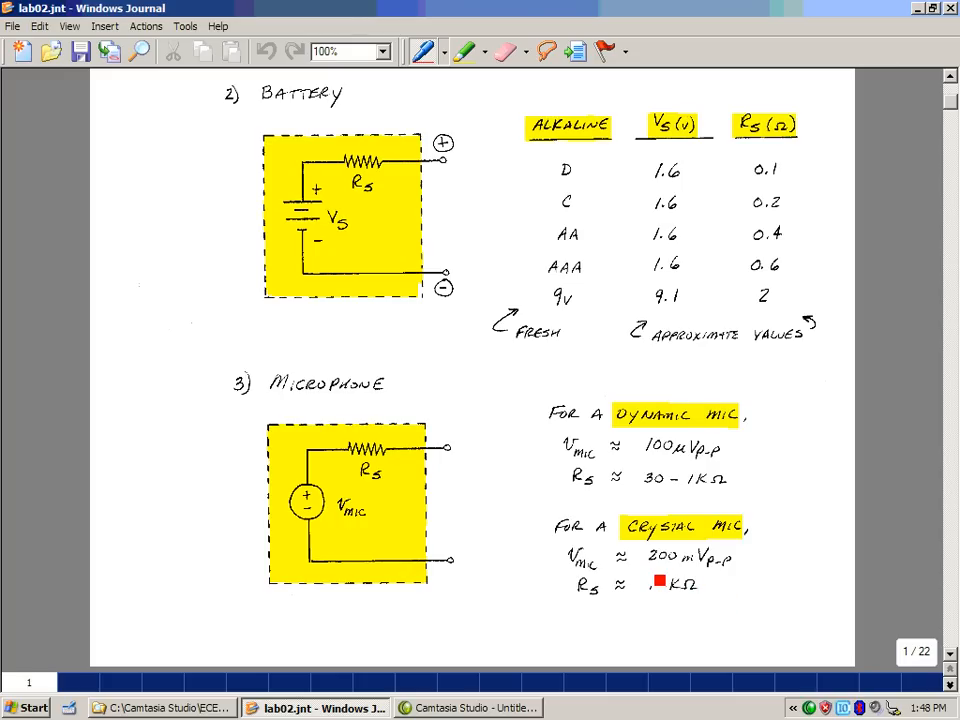
pyautogui.write('10KΩ')
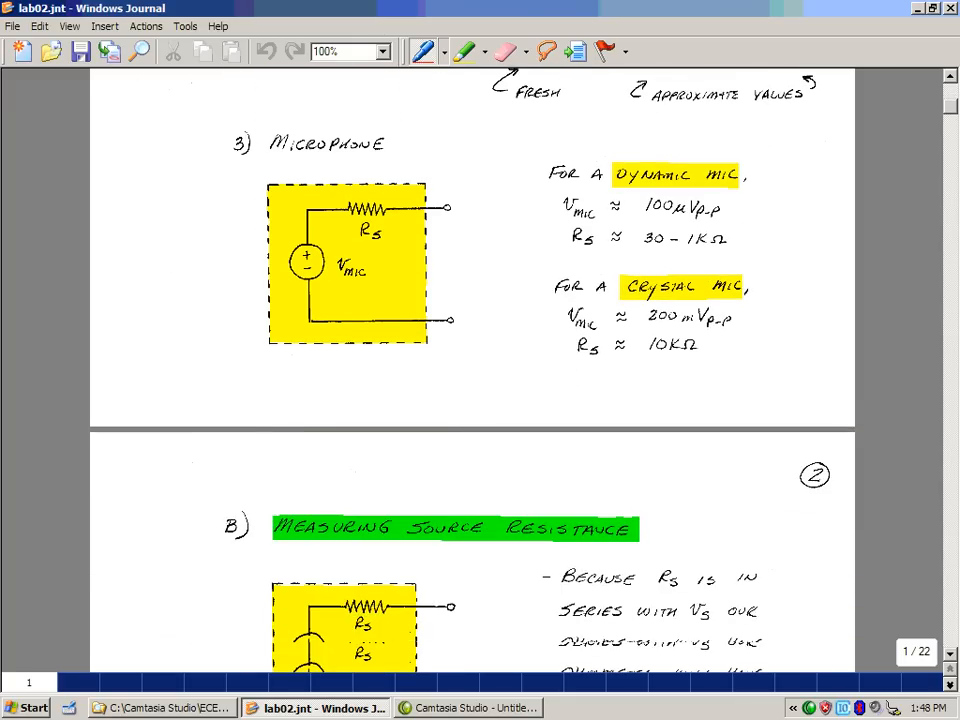
# Step: Scroll page 2 down to the Collecting Data steps and the Vs equation diagrams
pyautogui.scroll(-3)
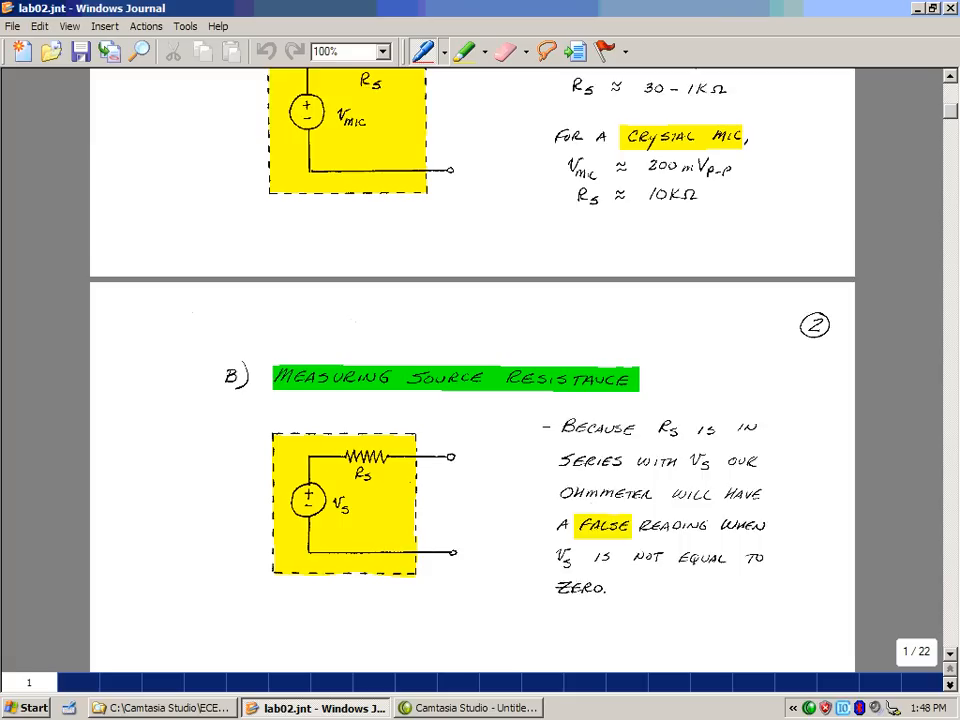
pyautogui.scroll(-3)
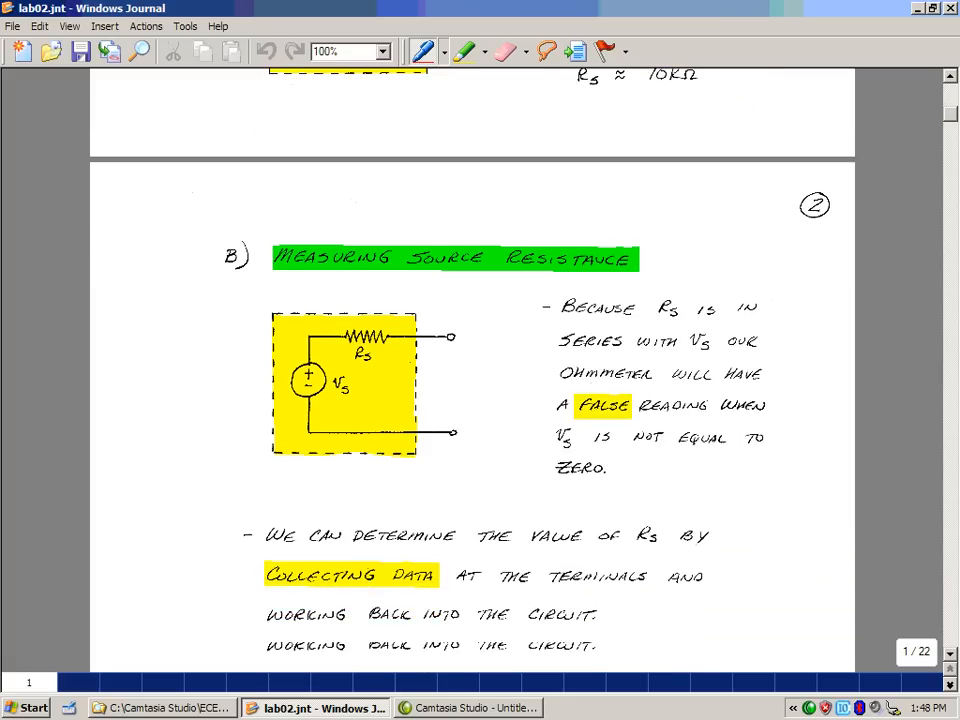
pyautogui.scroll(-3)
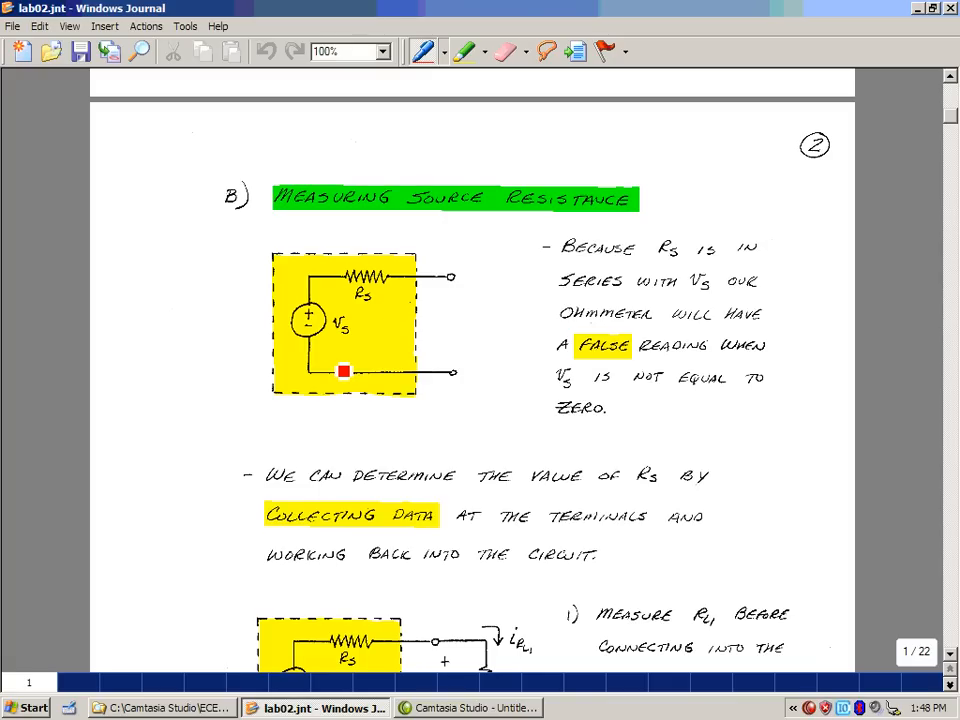
pyautogui.scroll(-3)
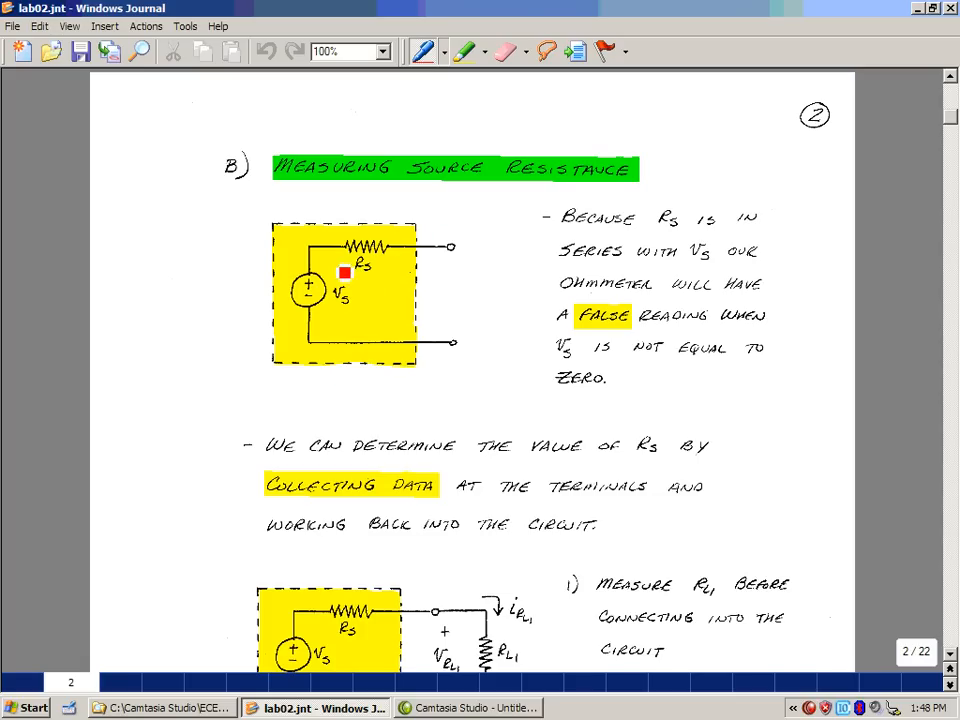
pyautogui.scroll(-3)
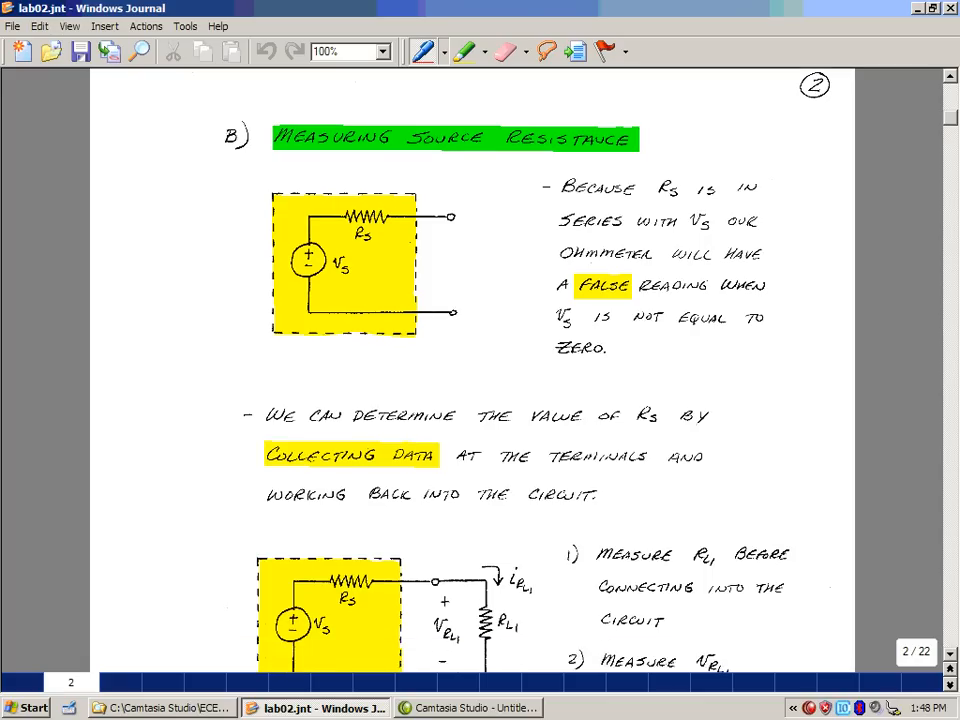
pyautogui.scroll(-3)
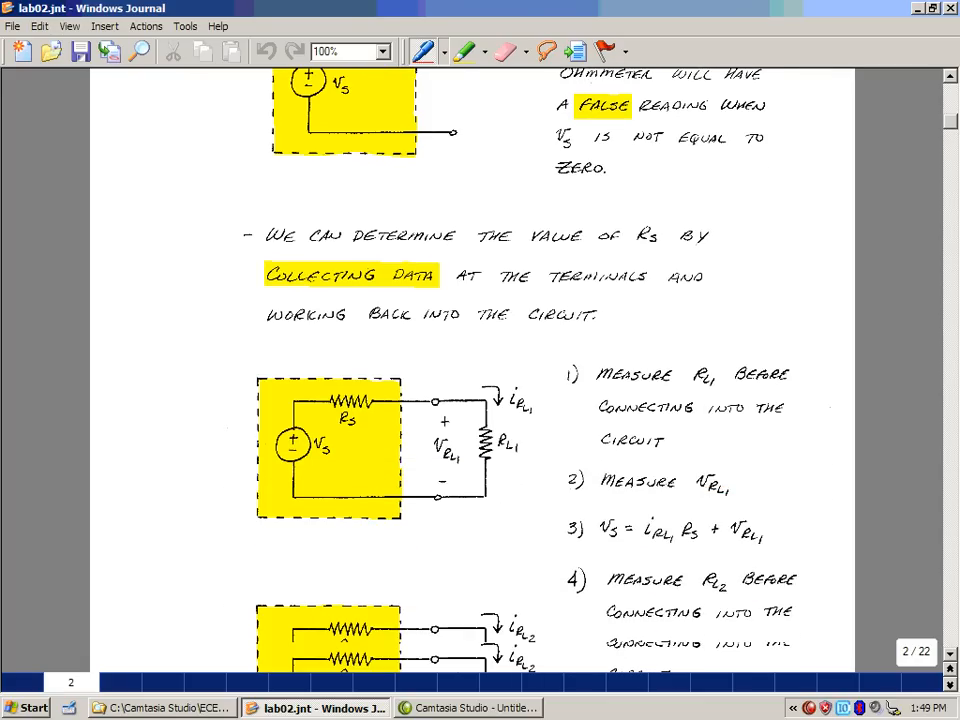
# Step: Move through page 2's source circuits while marking red polarity signs and a current-loop arrow
pyautogui.scroll(-3)
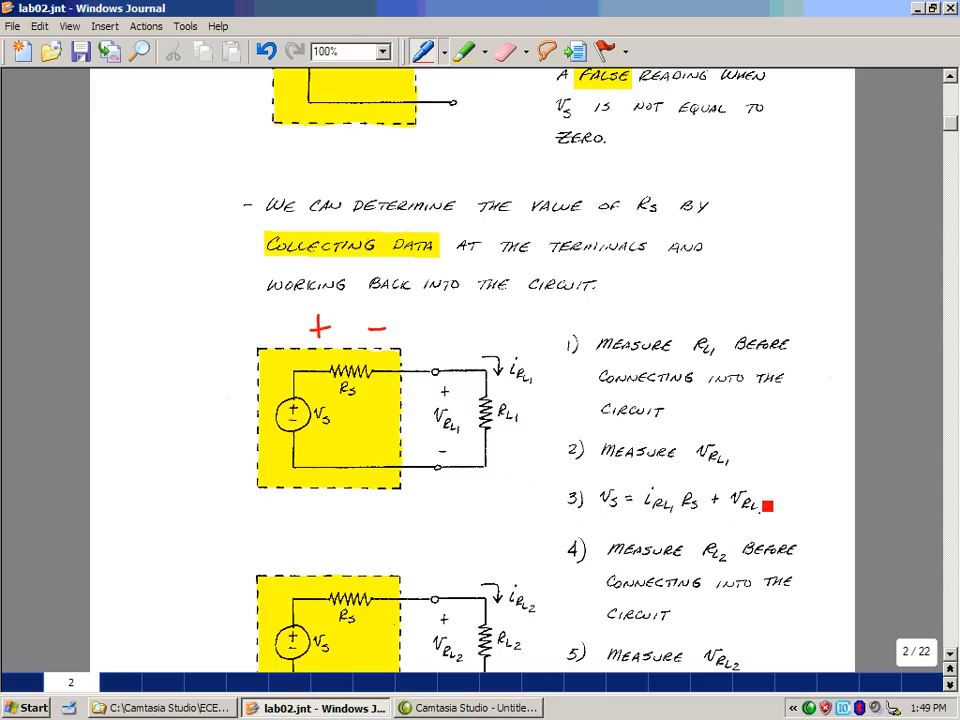
pyautogui.scroll(-3)
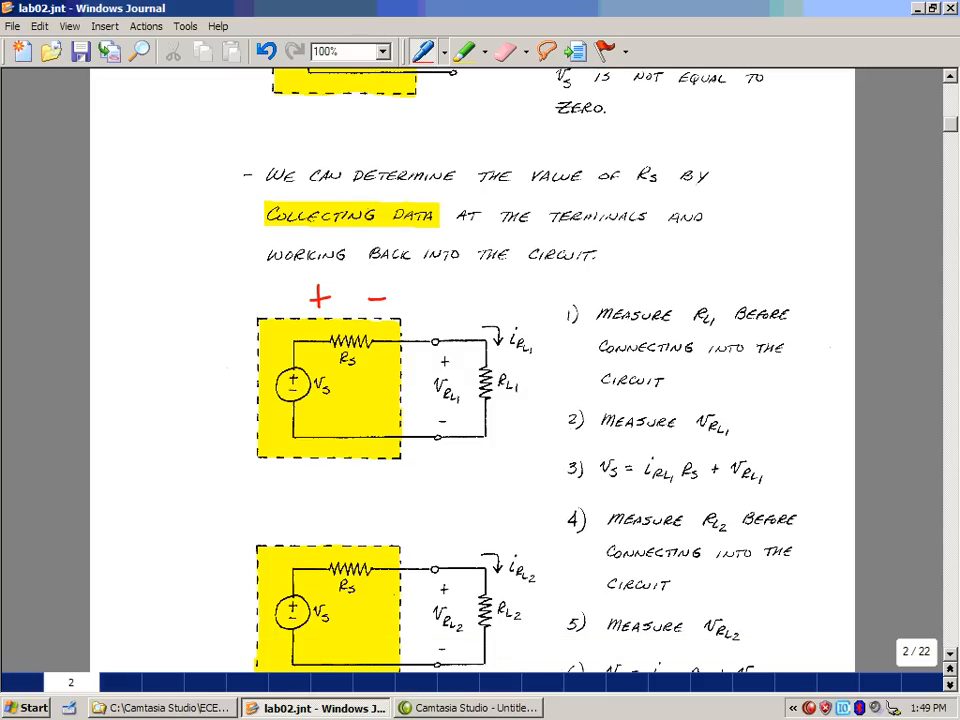
pyautogui.scroll(-3)
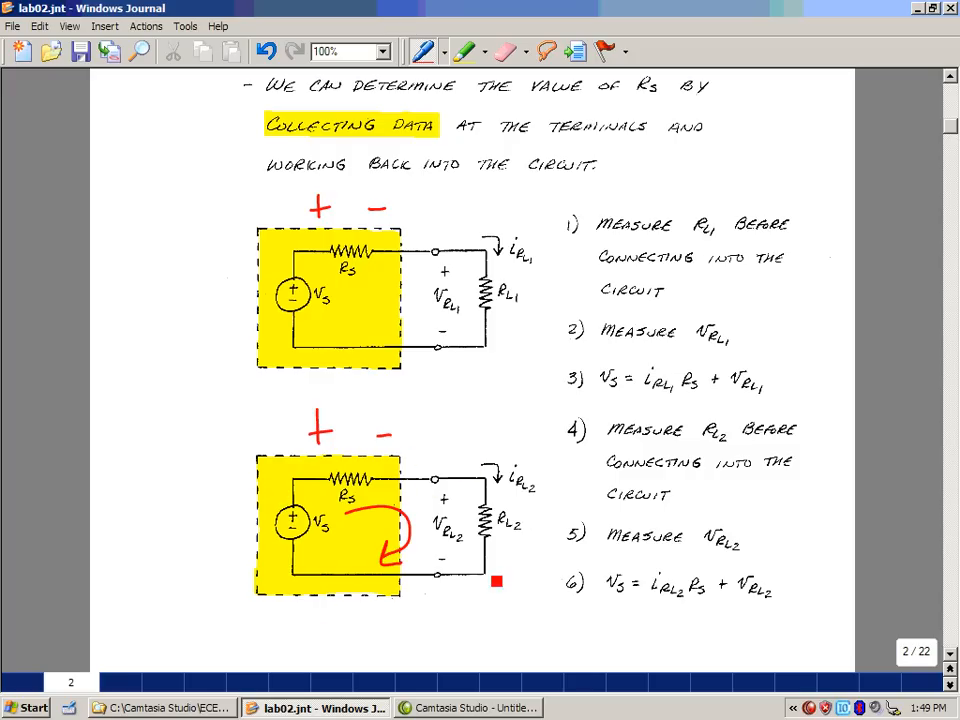
pyautogui.moveTo(618, 616)
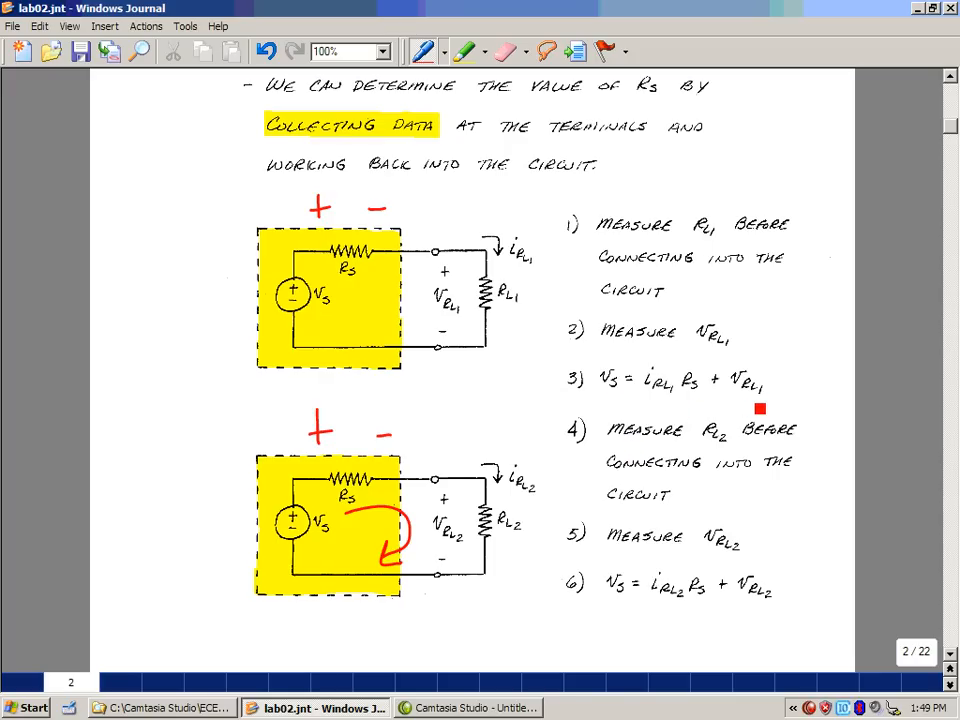
pyautogui.scroll(-3)
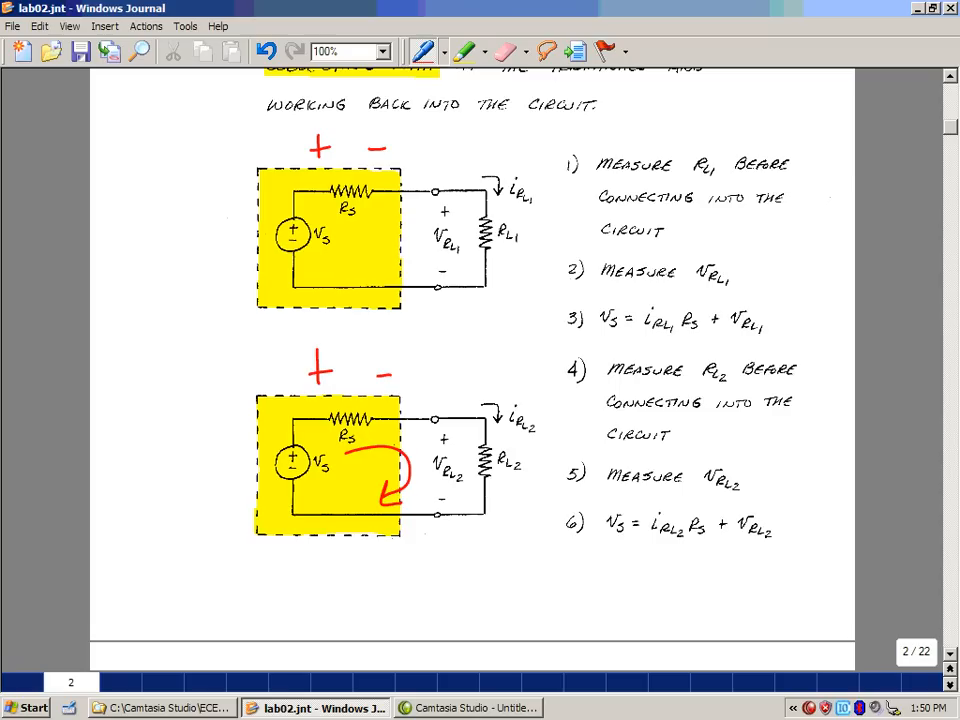
pyautogui.scroll(-3)
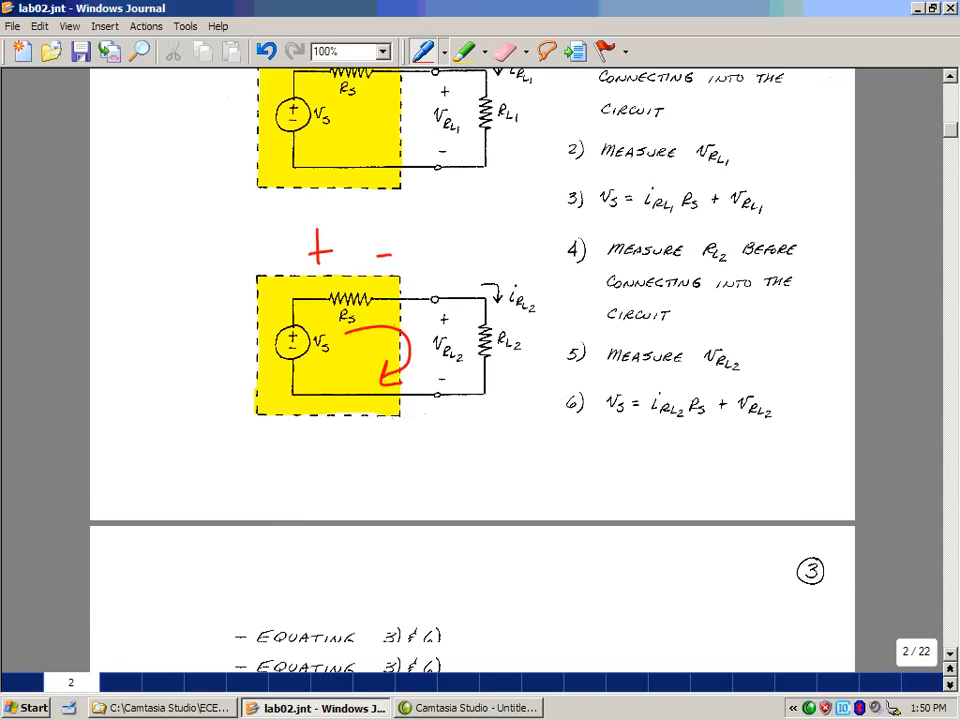
# Step: Scroll to page 3's equating of equations 3 and 6 for Rs and the Switches heading
pyautogui.scroll(-3)
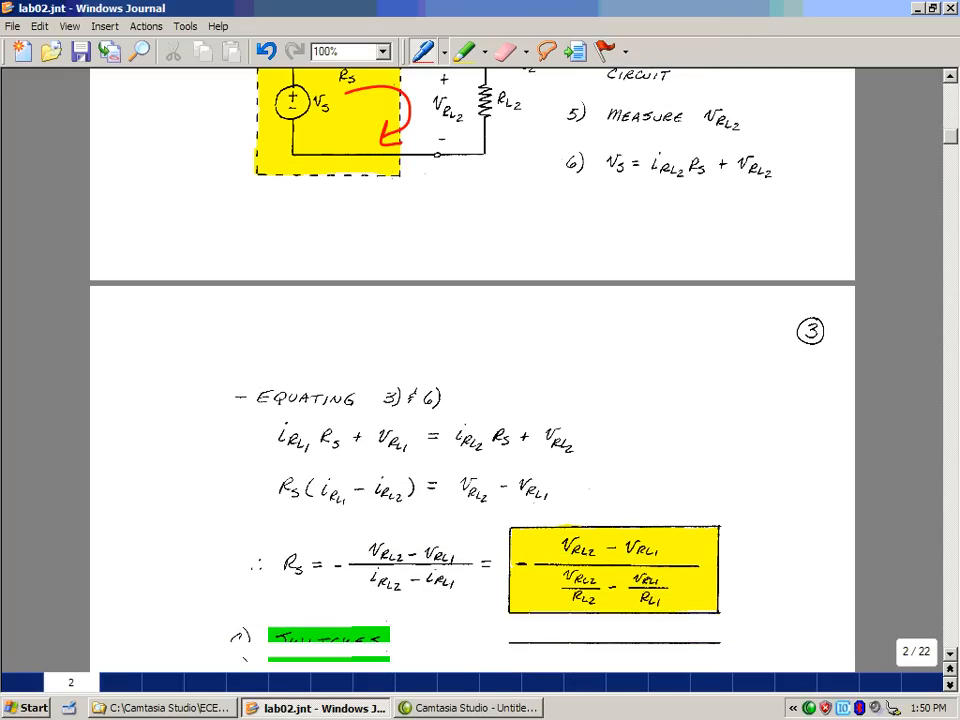
pyautogui.scroll(-3)
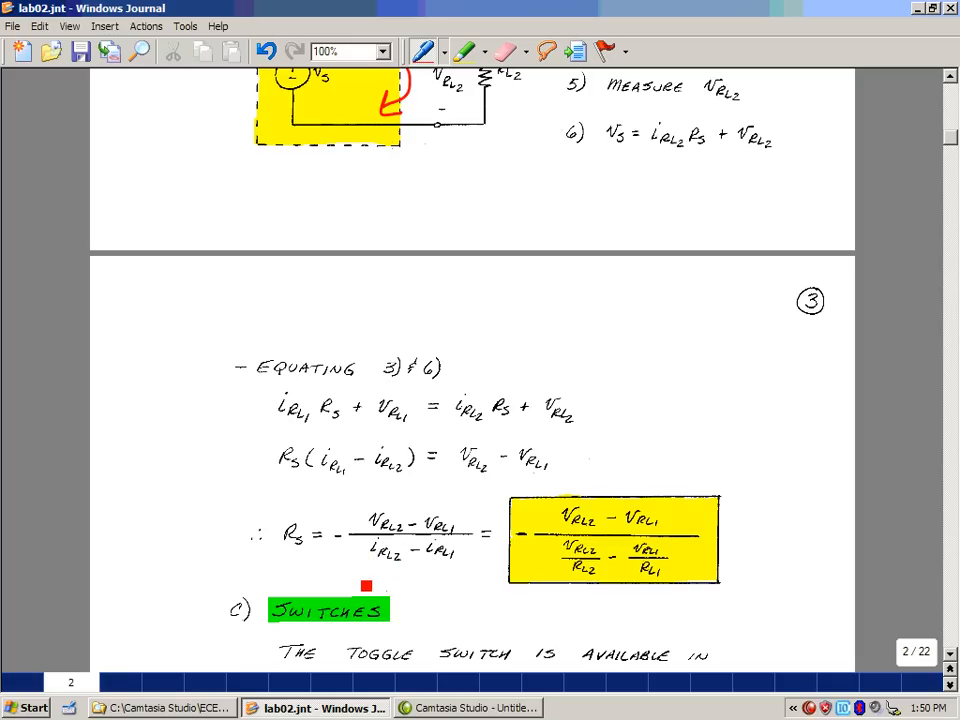
pyautogui.scroll(-3)
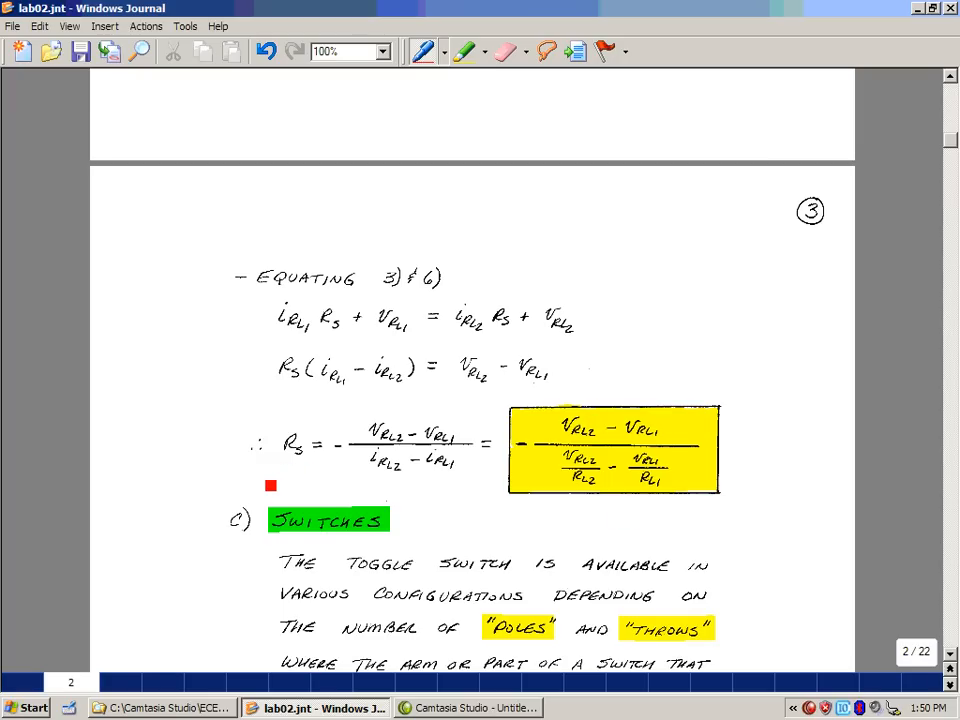
# Step: Scroll past the SPST, SPDT, DPST and DPDT switch drawings to page 4's Proto Board section
pyautogui.scroll(-3)
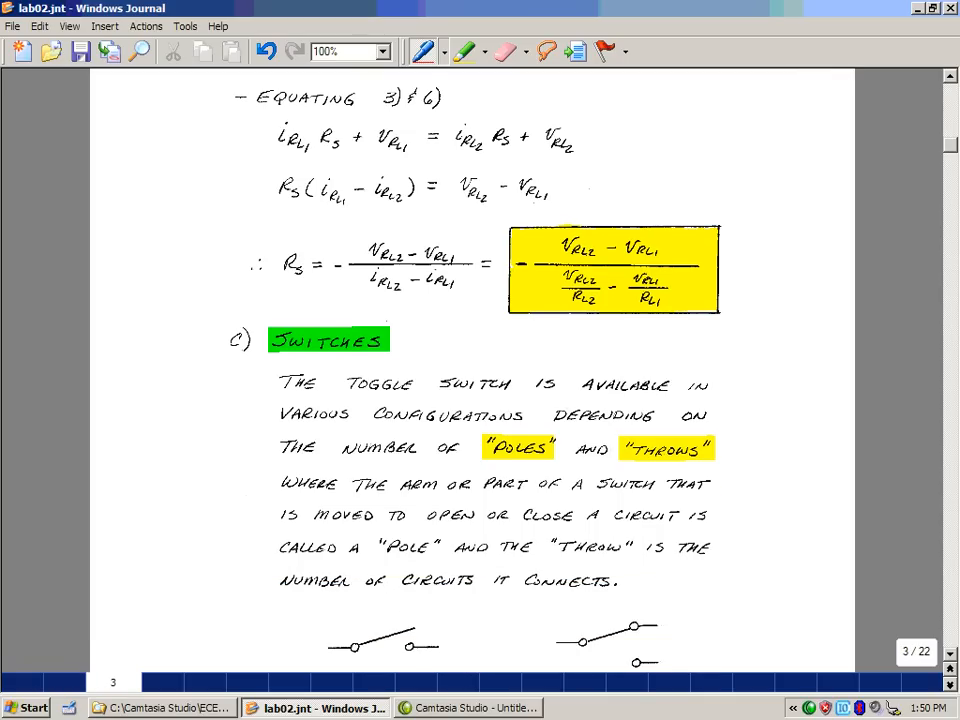
pyautogui.scroll(-3)
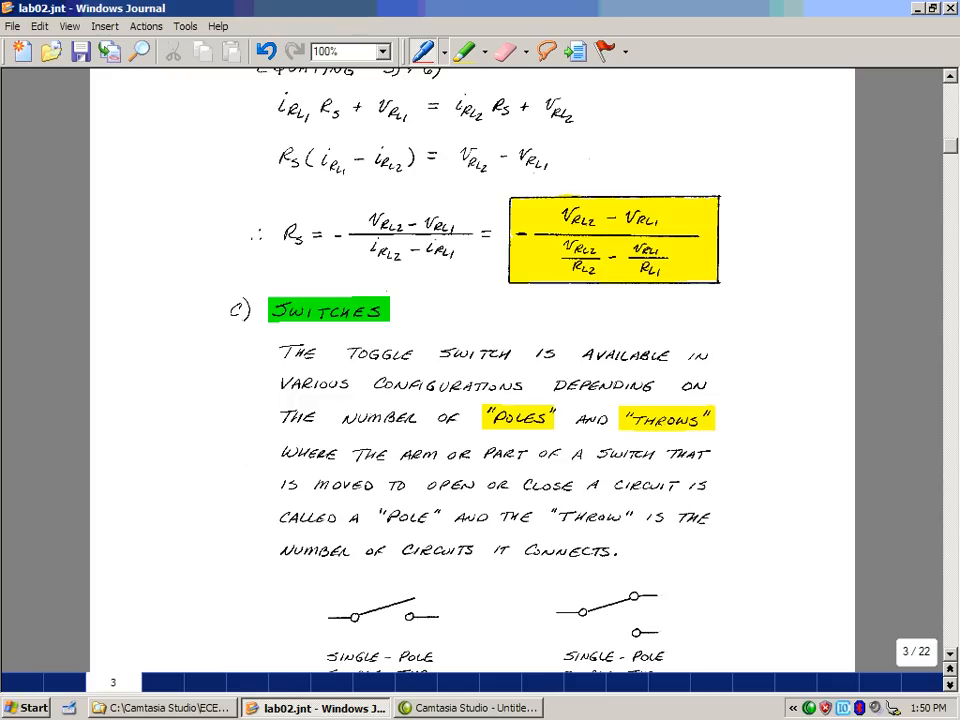
pyautogui.scroll(-3)
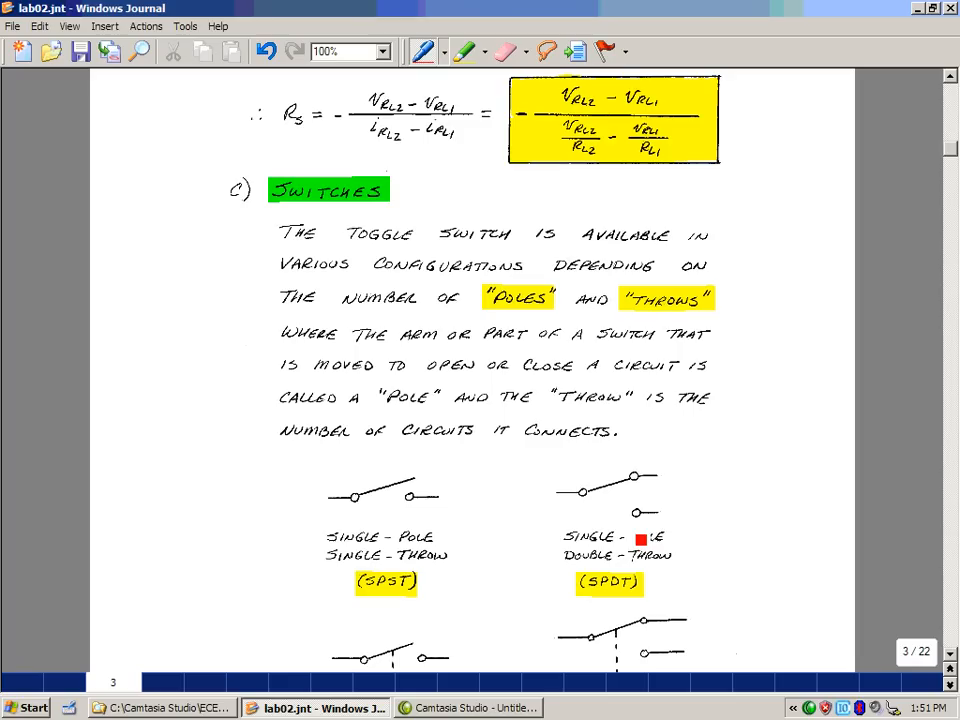
pyautogui.scroll(-3)
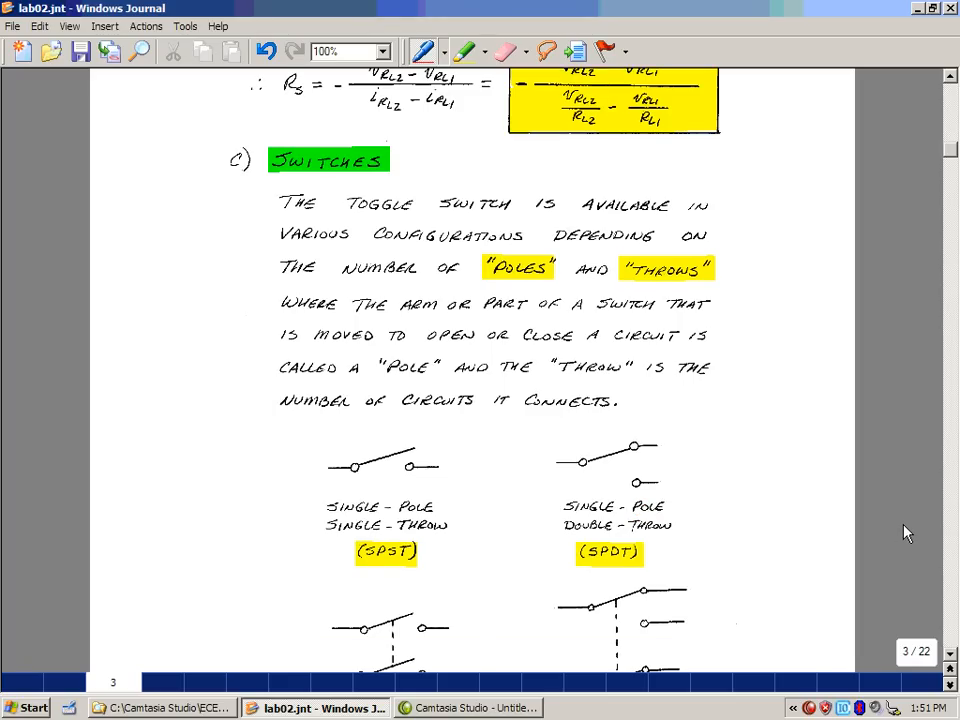
pyautogui.scroll(-3)
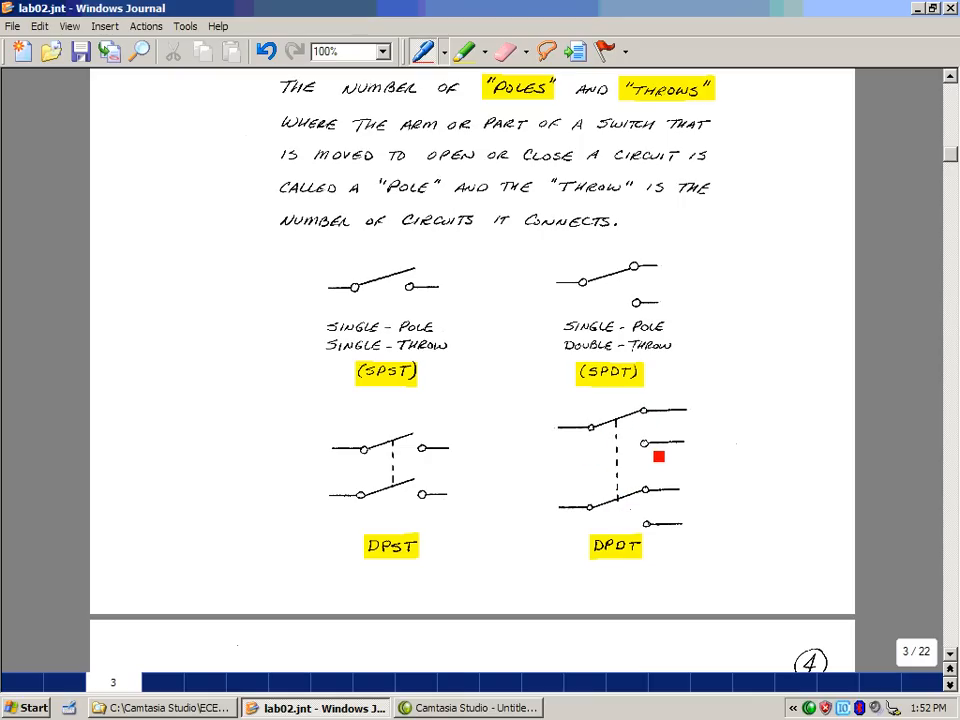
pyautogui.scroll(-3)
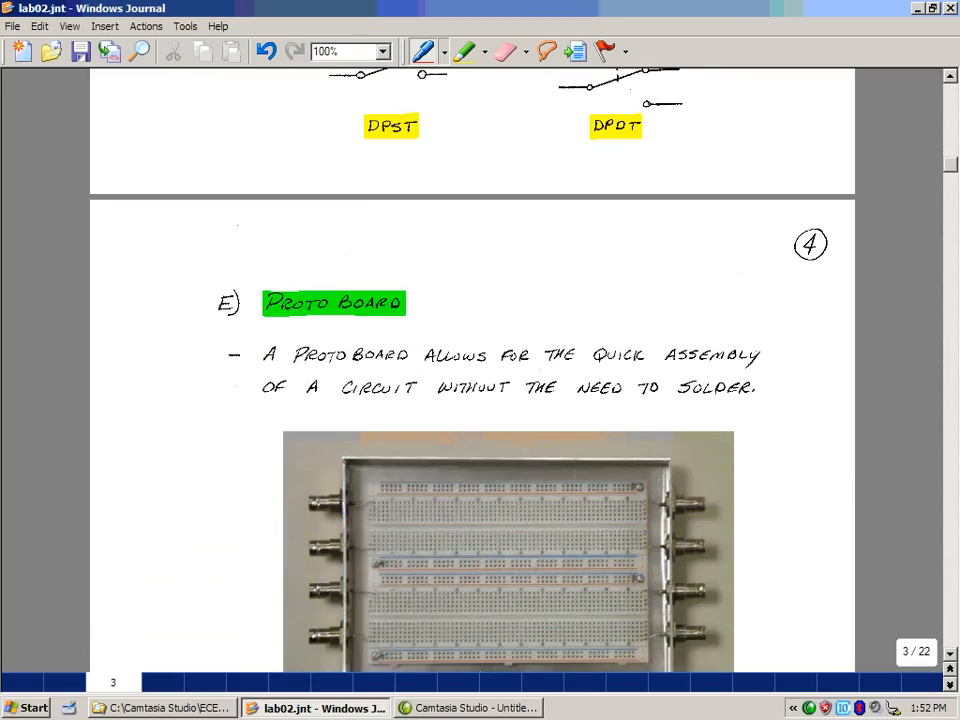
# Step: Scroll past the protoboard photo to the Holes Shorted Together diagram and bring up the zoom list
pyautogui.scroll(-3)
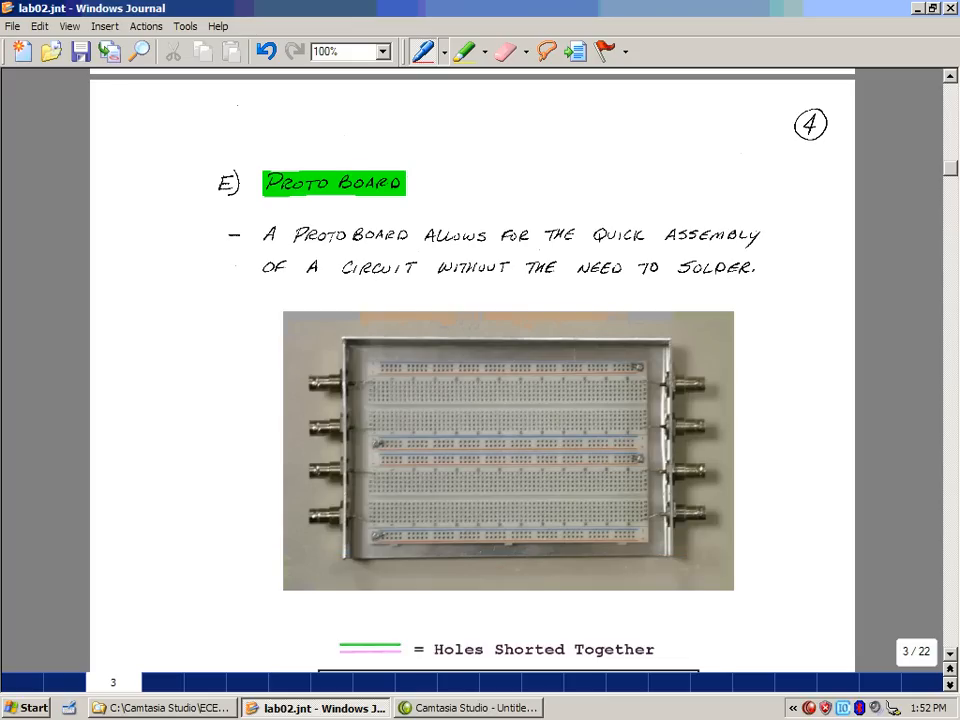
pyautogui.scroll(-3)
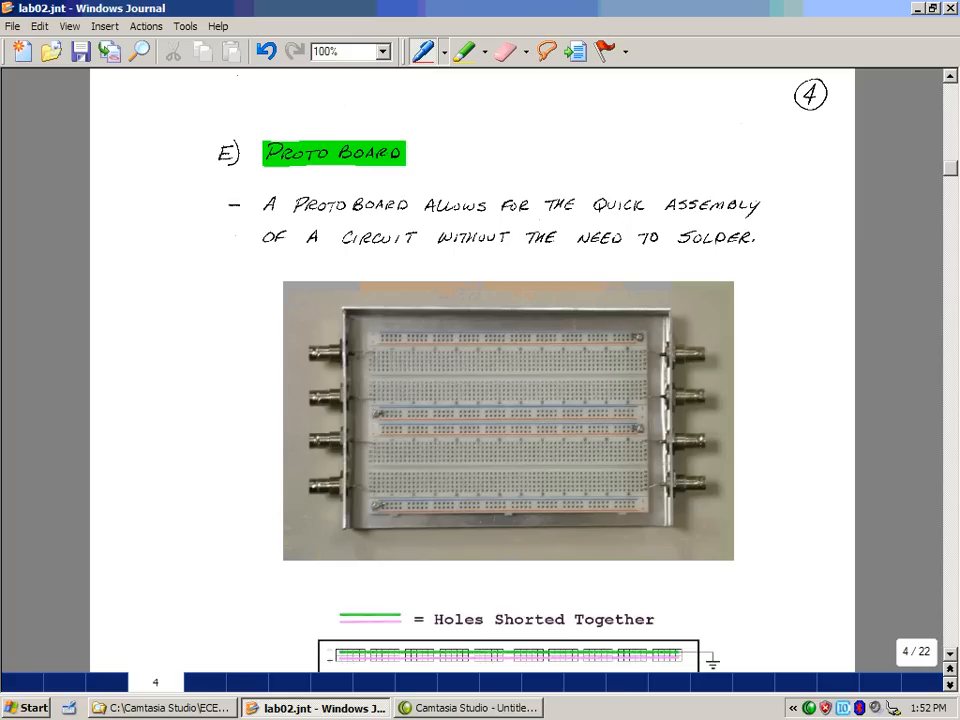
pyautogui.scroll(-3)
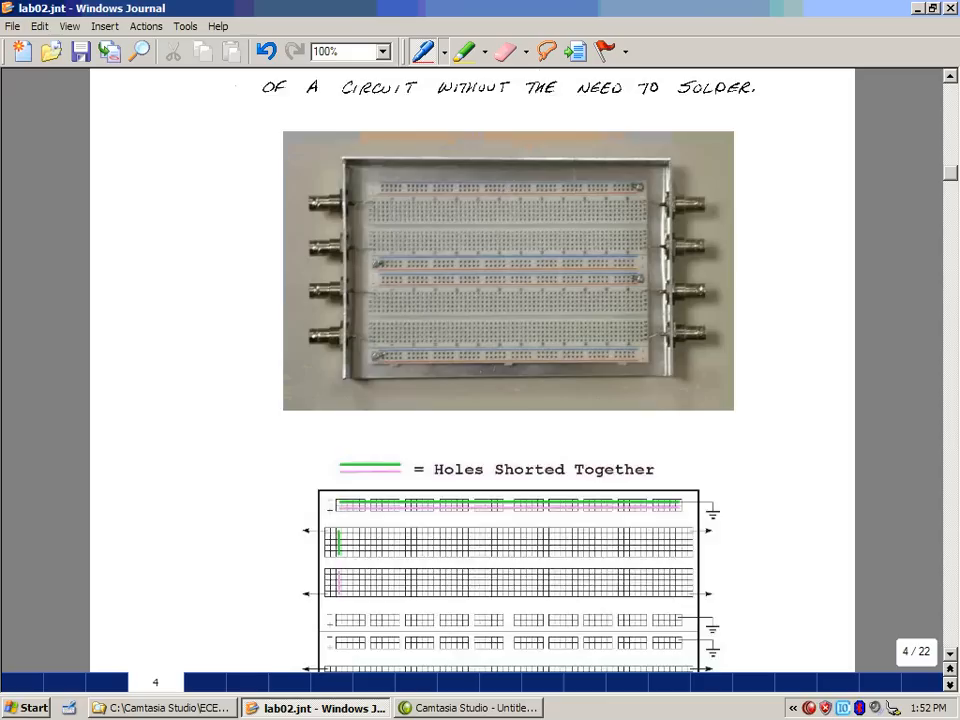
pyautogui.scroll(-3)
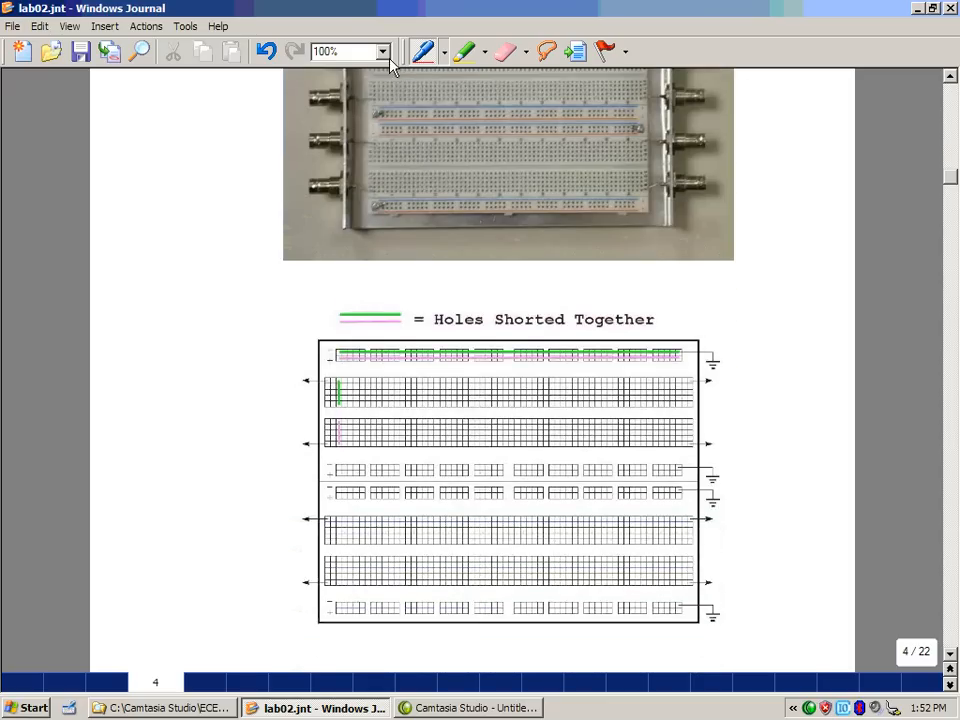
pyautogui.click(380, 52)
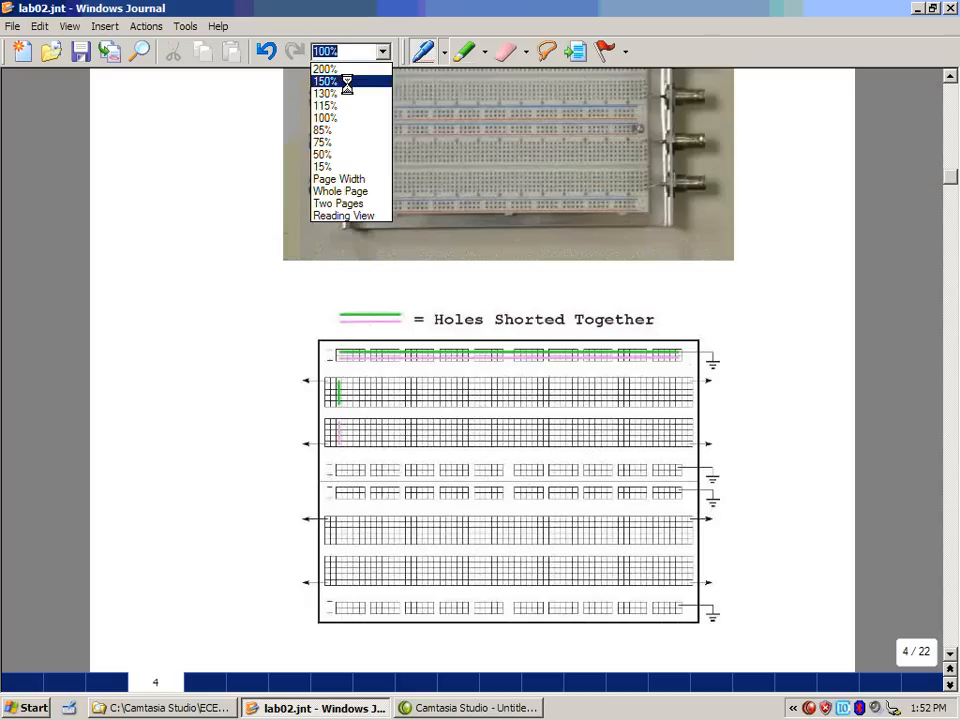
# Step: Magnify the page to 150% and centre the Holes Shorted Together diagram
pyautogui.click(330, 80)
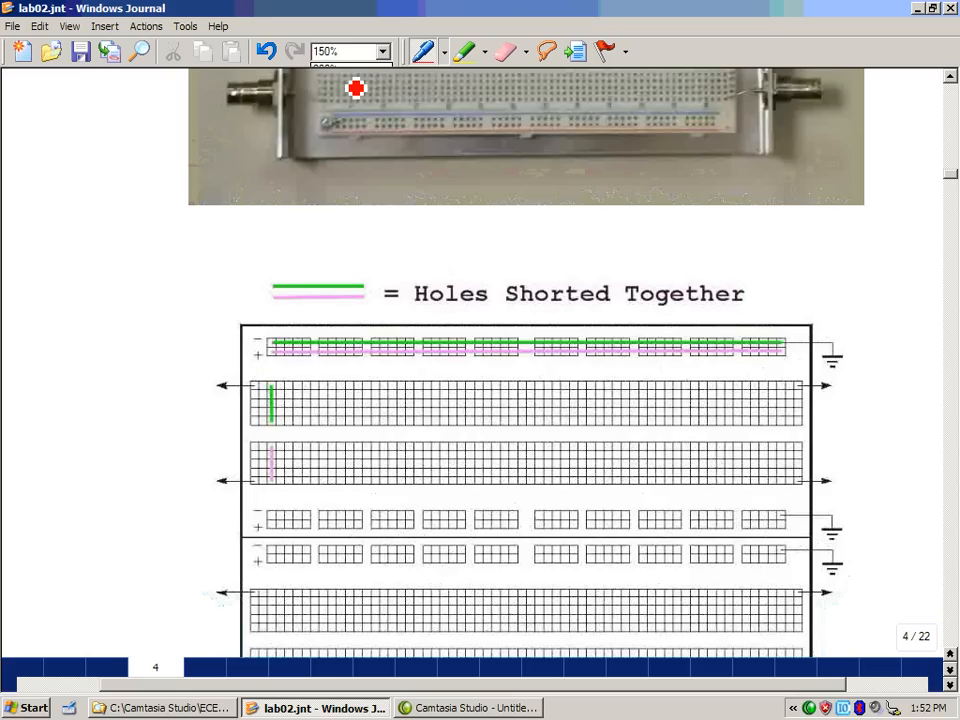
pyautogui.scroll(-3)
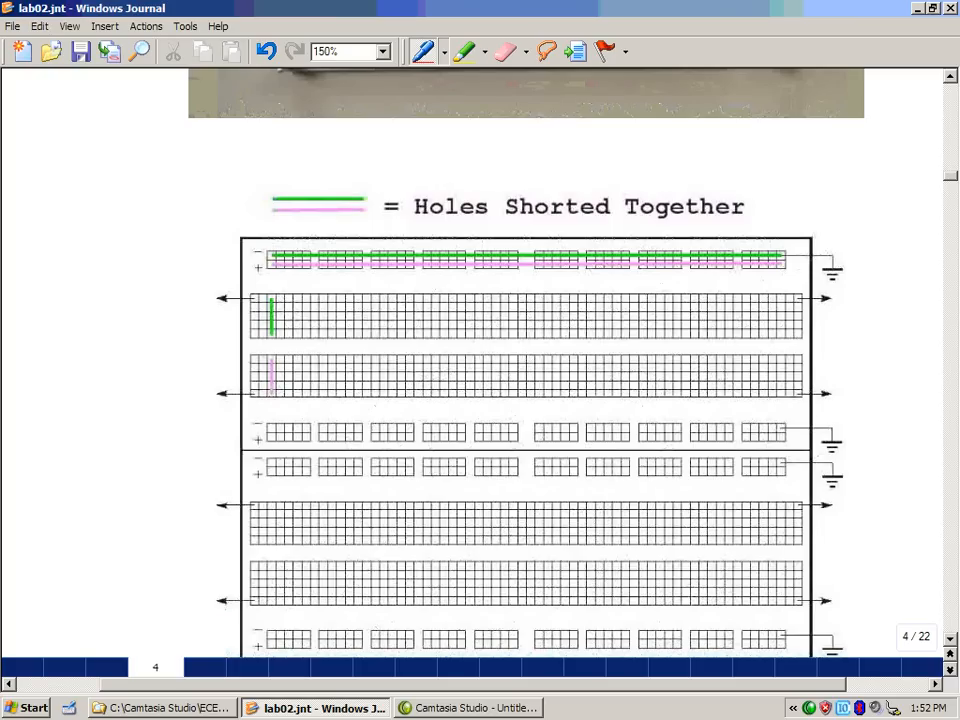
pyautogui.click(284, 380)
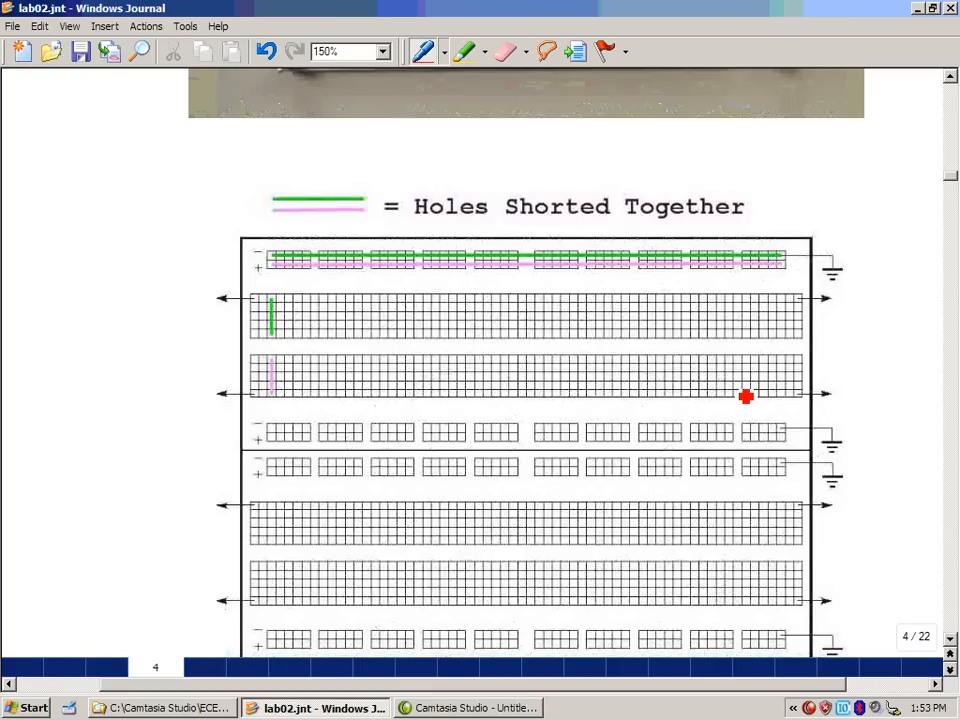
pyautogui.moveTo(376, 316)
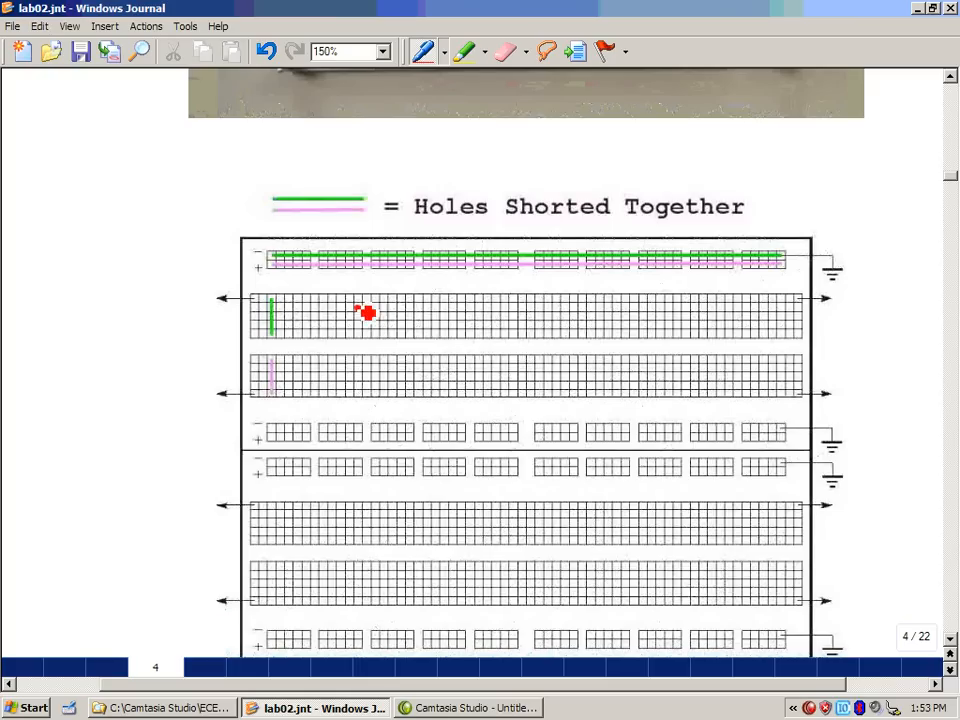
# Step: Draw red curved arrows across the upper rows of the protoboard hole diagram
pyautogui.moveTo(358, 312); pyautogui.dragTo(378, 296)
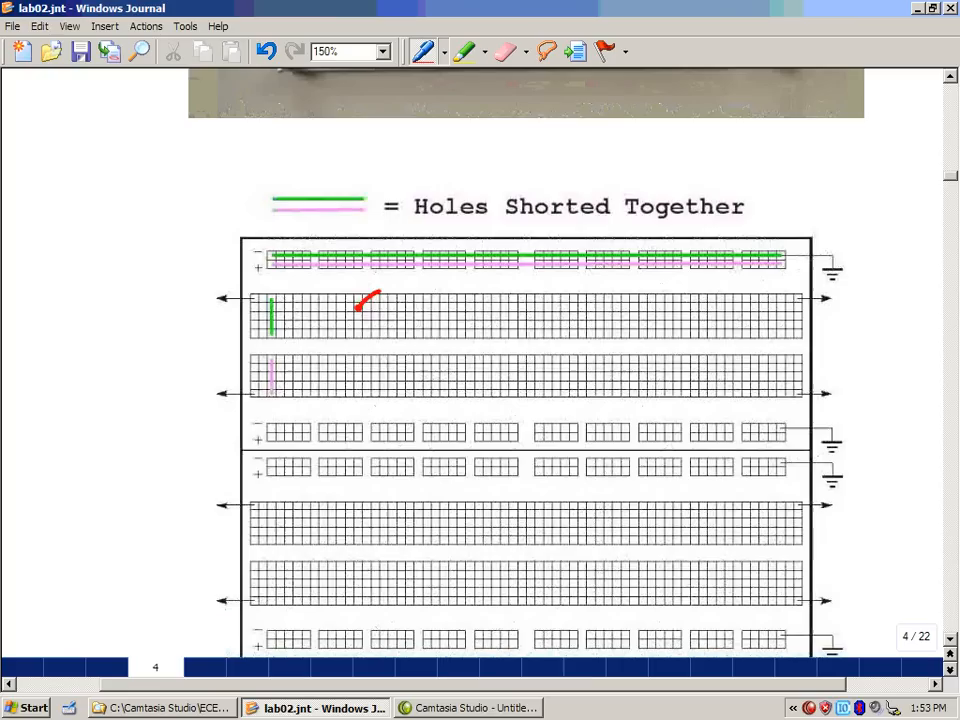
pyautogui.moveTo(370, 300); pyautogui.dragTo(436, 364)
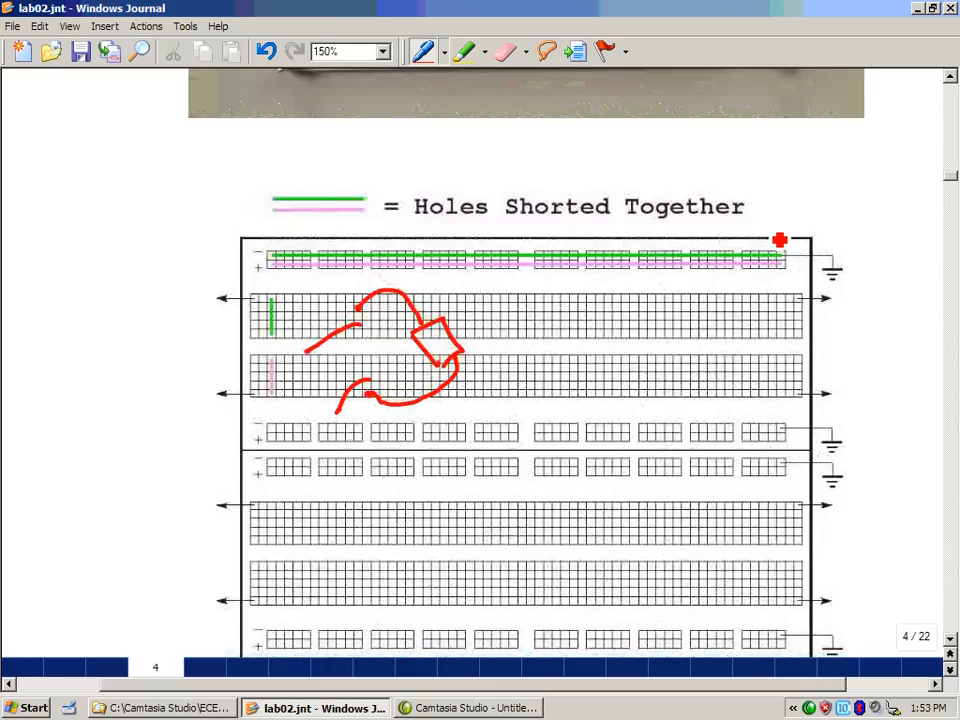
pyautogui.moveTo(824, 236)
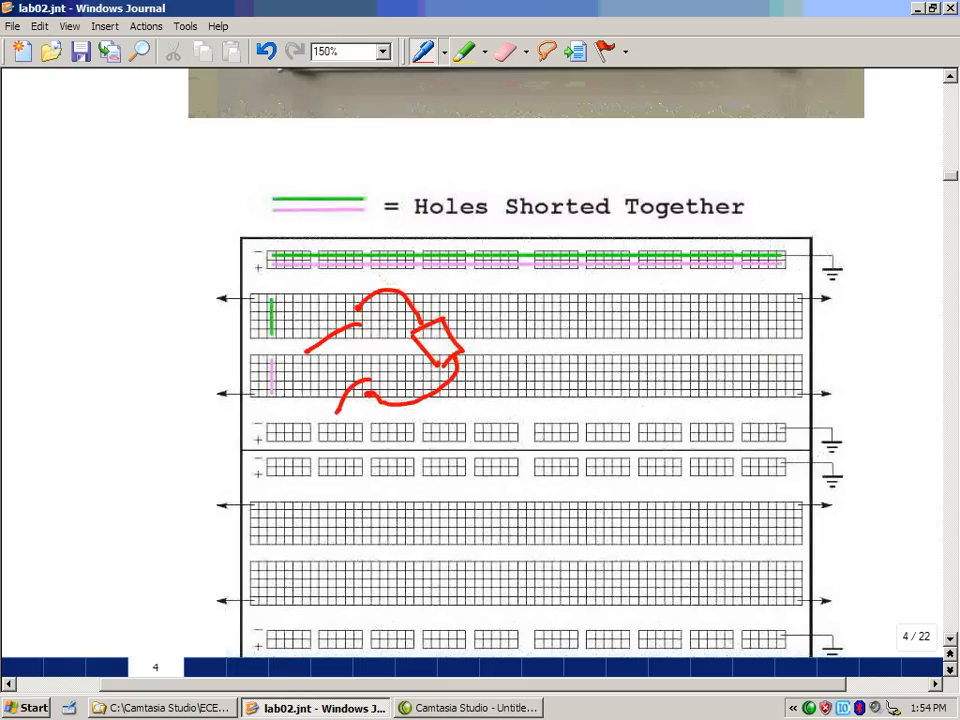
# Step: Return to the ECE 345L Lab II title page and set the zoom back to 100%
pyautogui.scroll(-3)
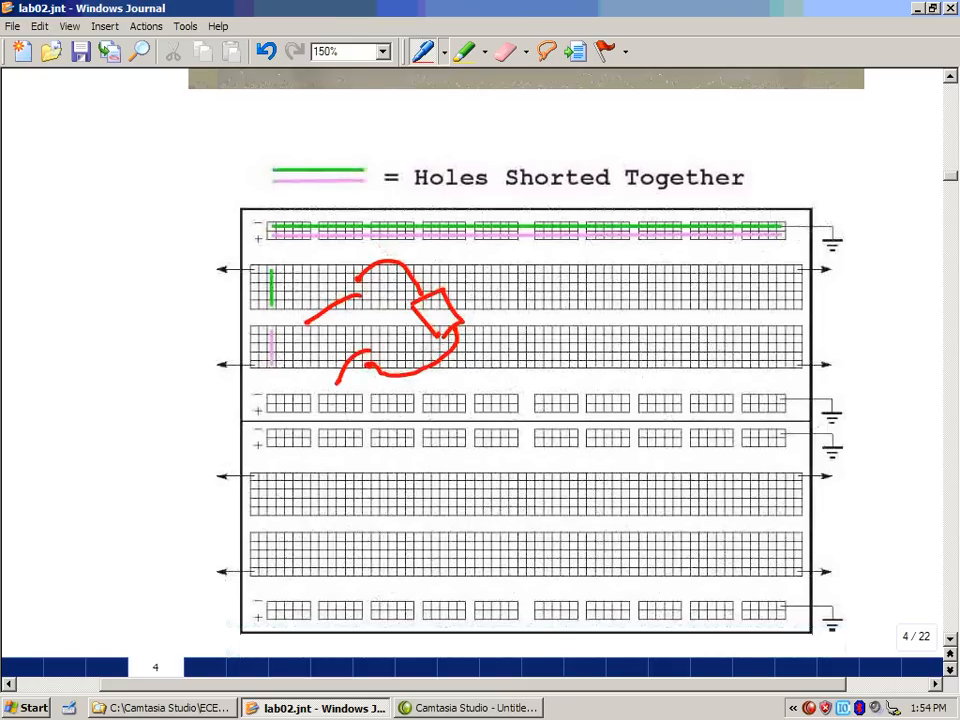
pyautogui.scroll(-3)
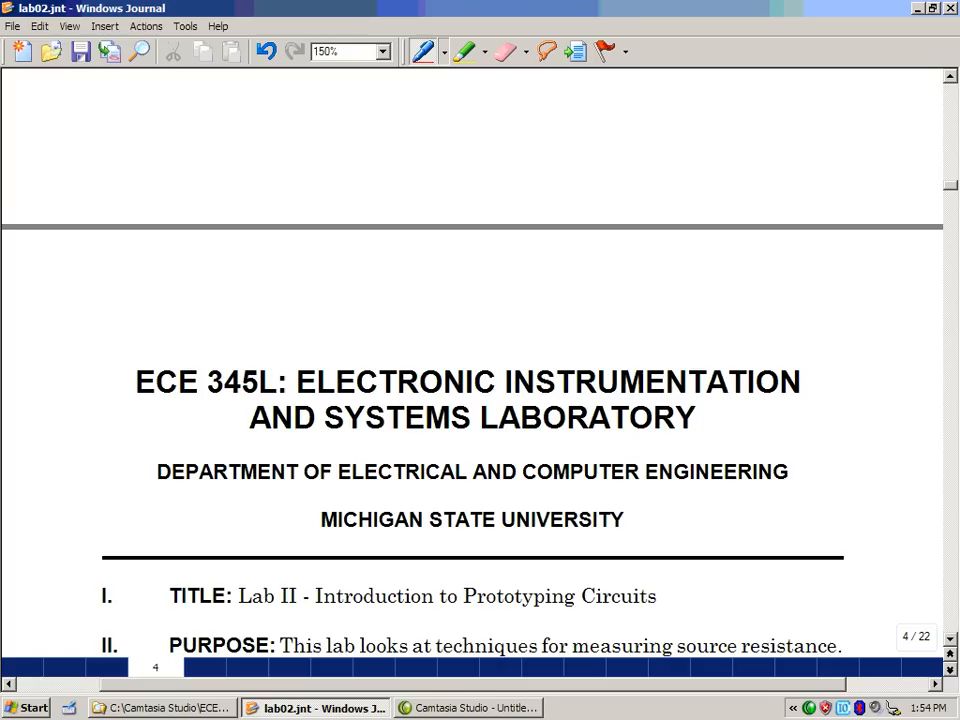
pyautogui.click(376, 52)
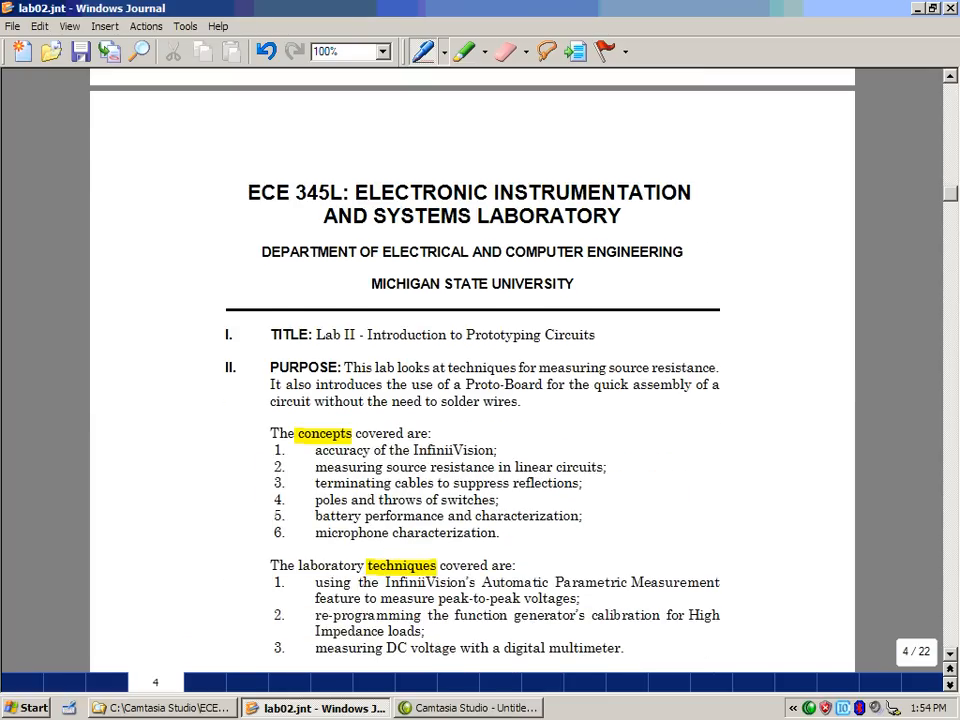
pyautogui.scroll(-3)
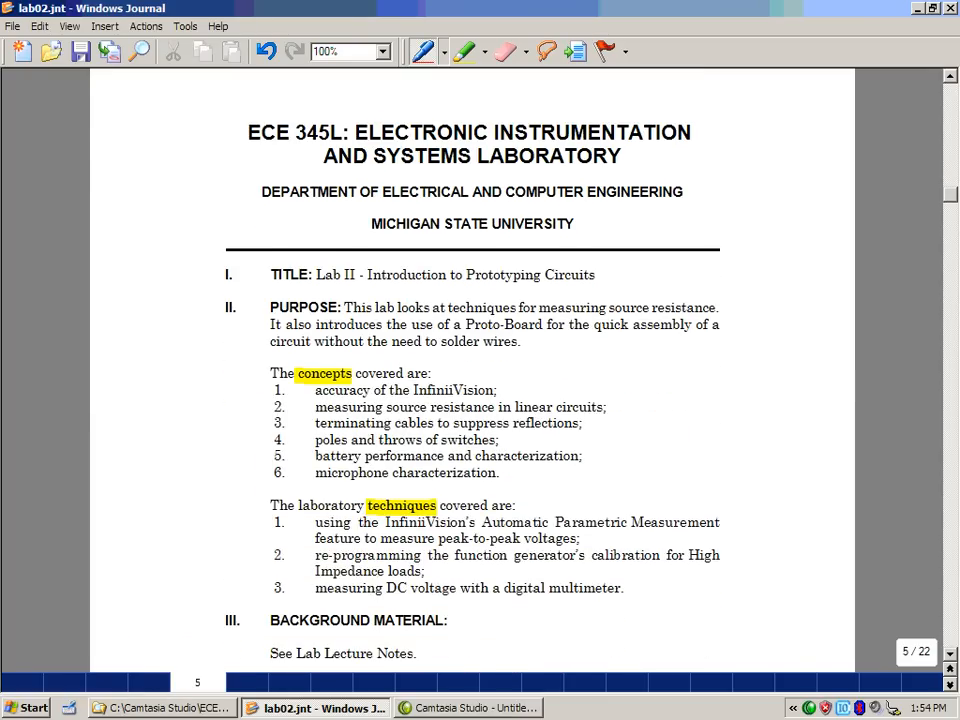
pyautogui.scroll(-3)
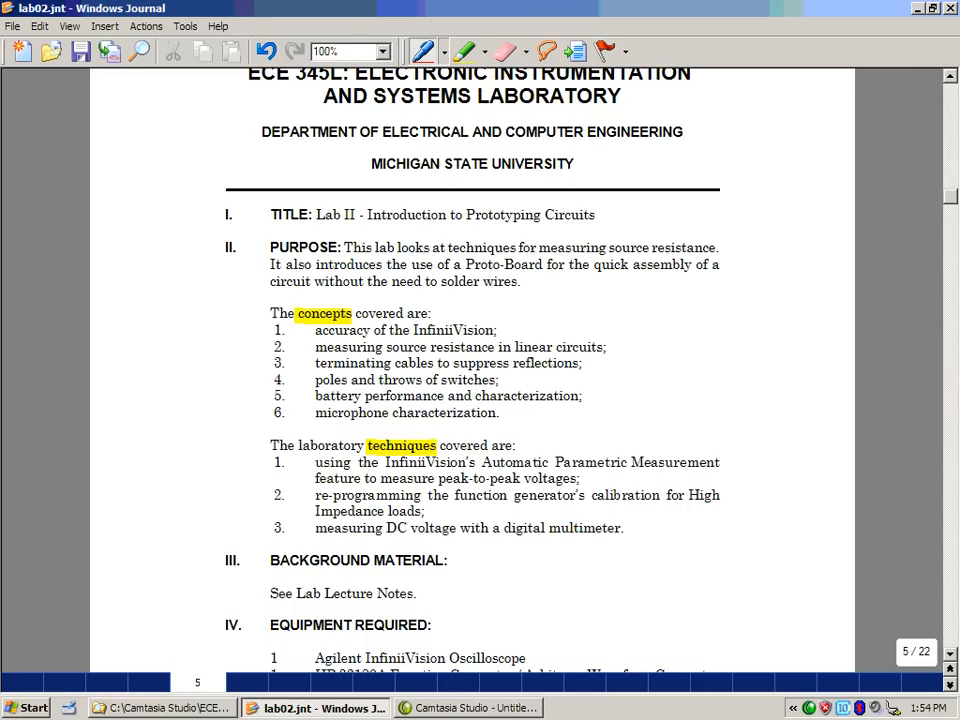